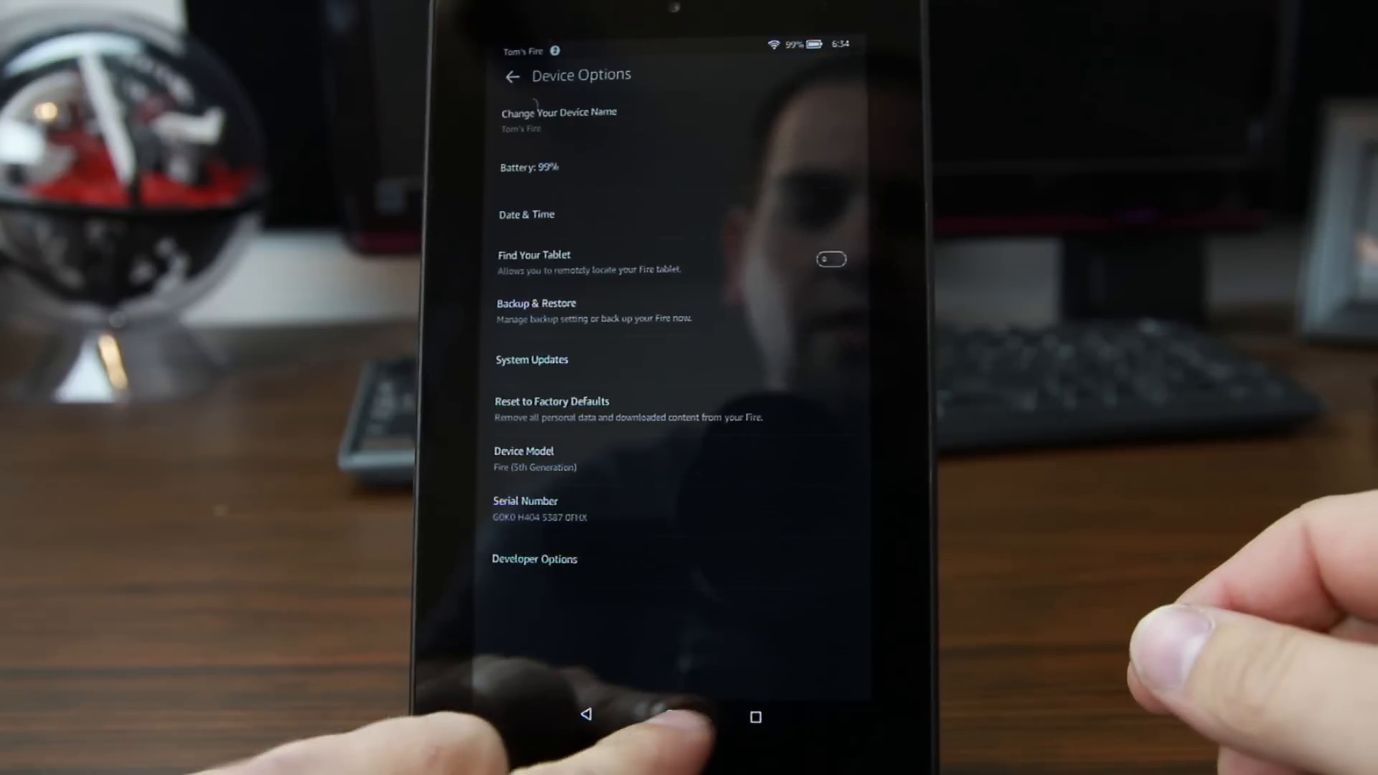
Return from the Device Options screen to the tablet's home screen.
{"action": "left_click", "coordinate": [670, 716]}
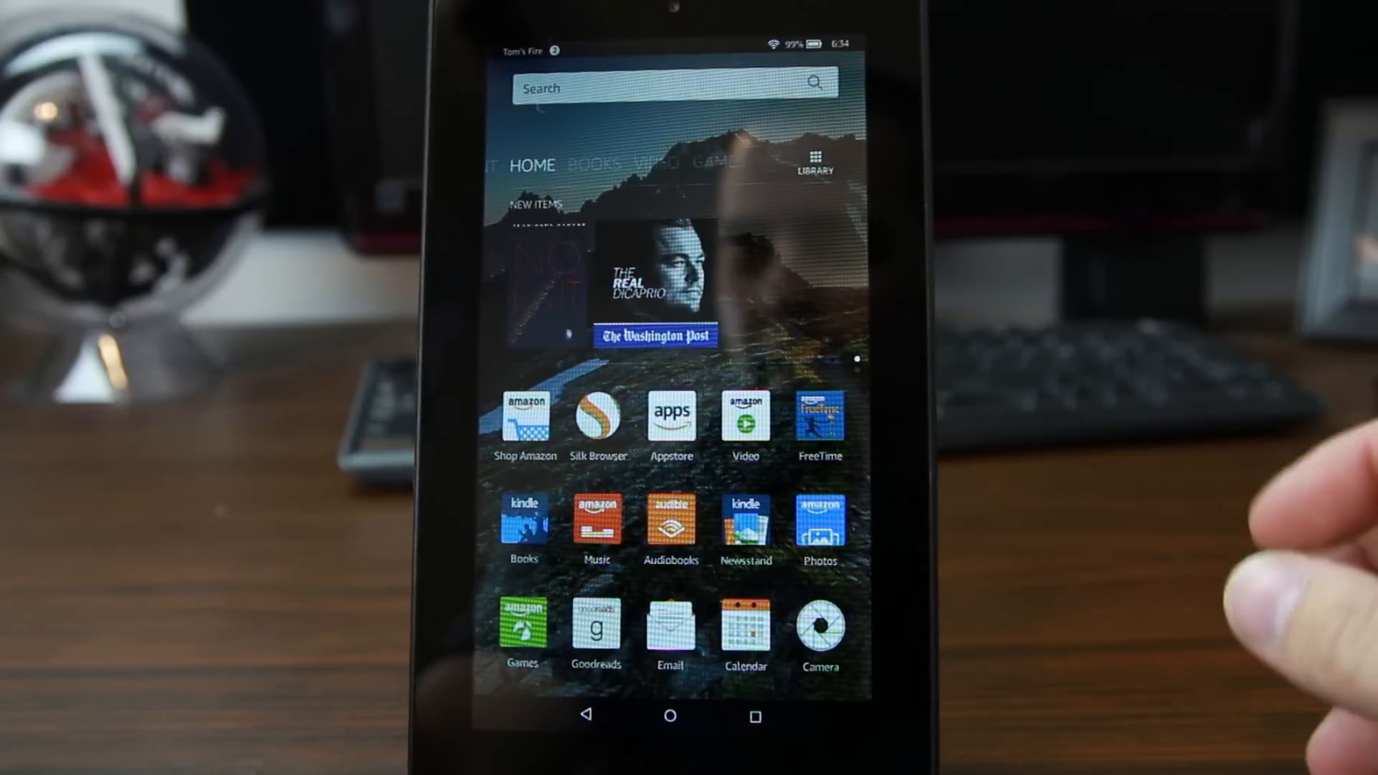